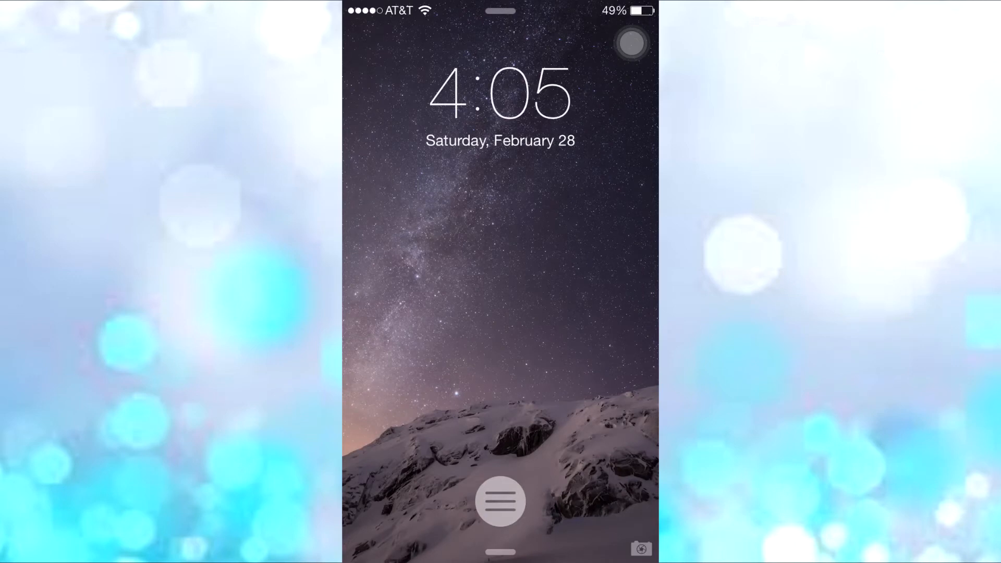
Reveal the passcode keypad, cancel back to the lock screen, then reopen the keypad
left_click(501, 501)
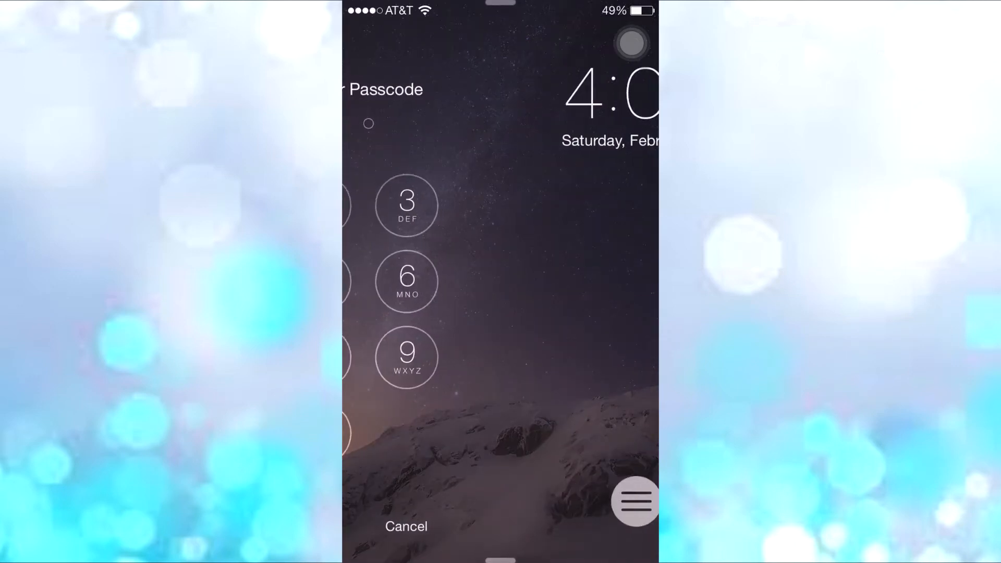
left_click(406, 527)
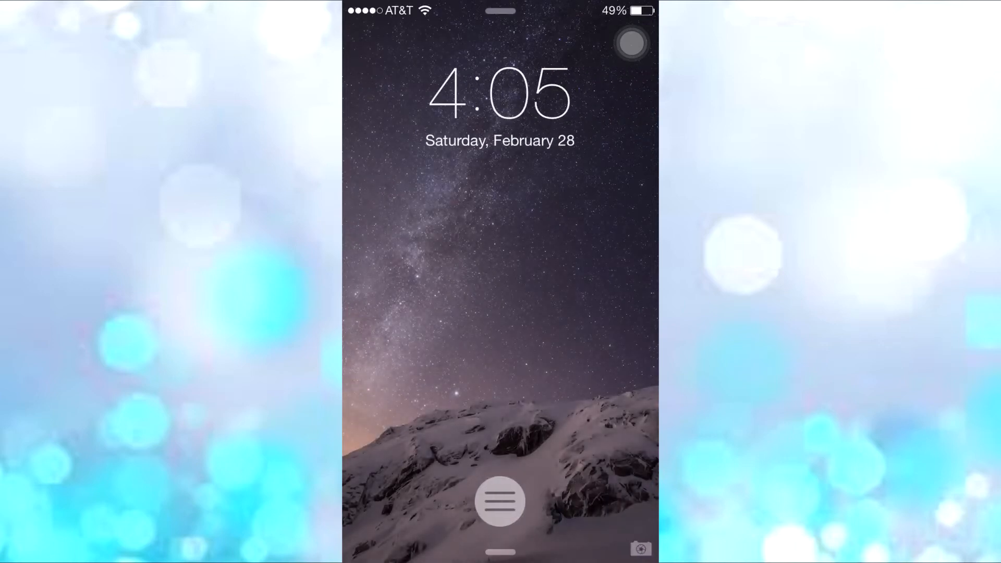
left_click(500, 501)
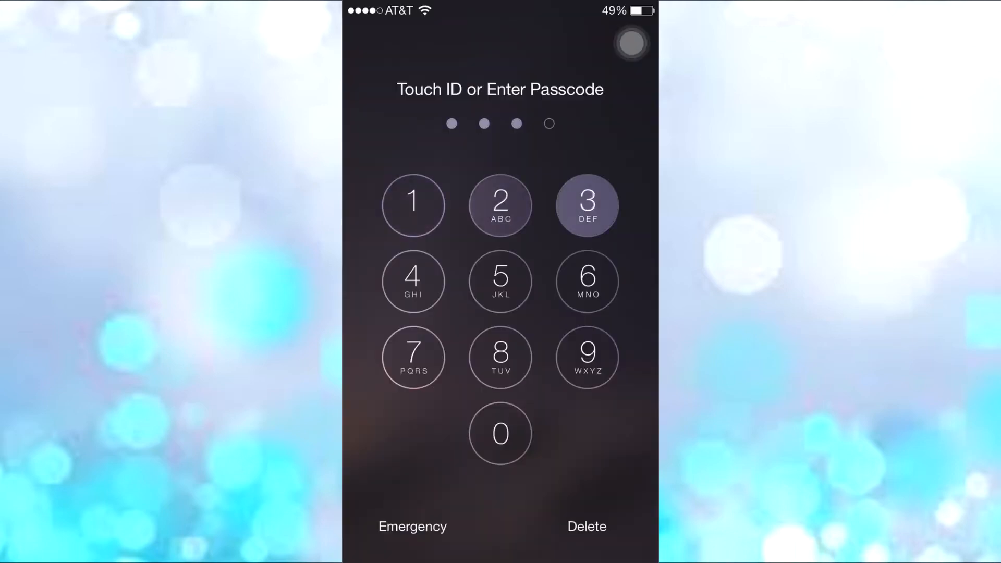
left_click(587, 205)
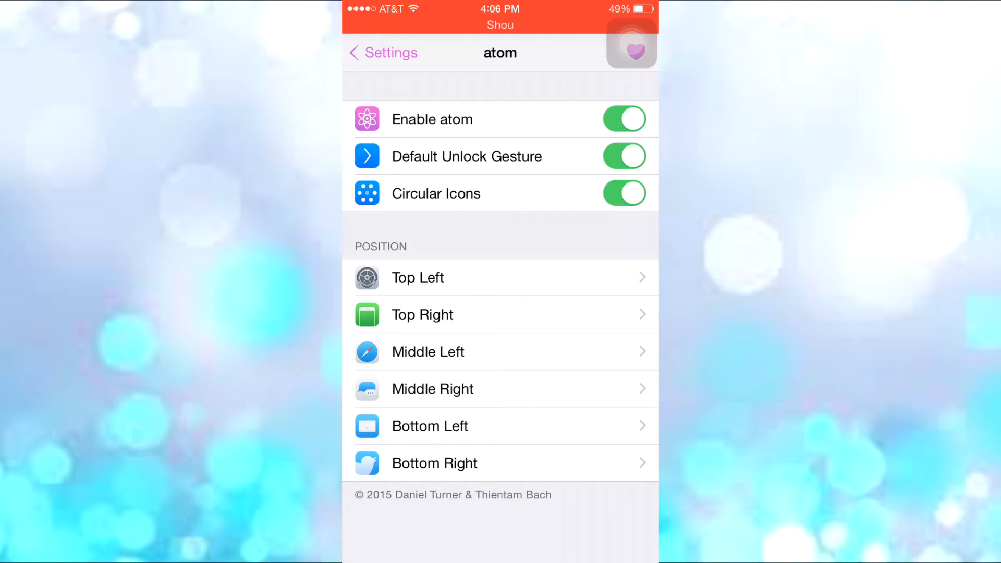
Bring up the Atom circular launcher showing six app shortcuts around the unlock icon
left_click(624, 193)
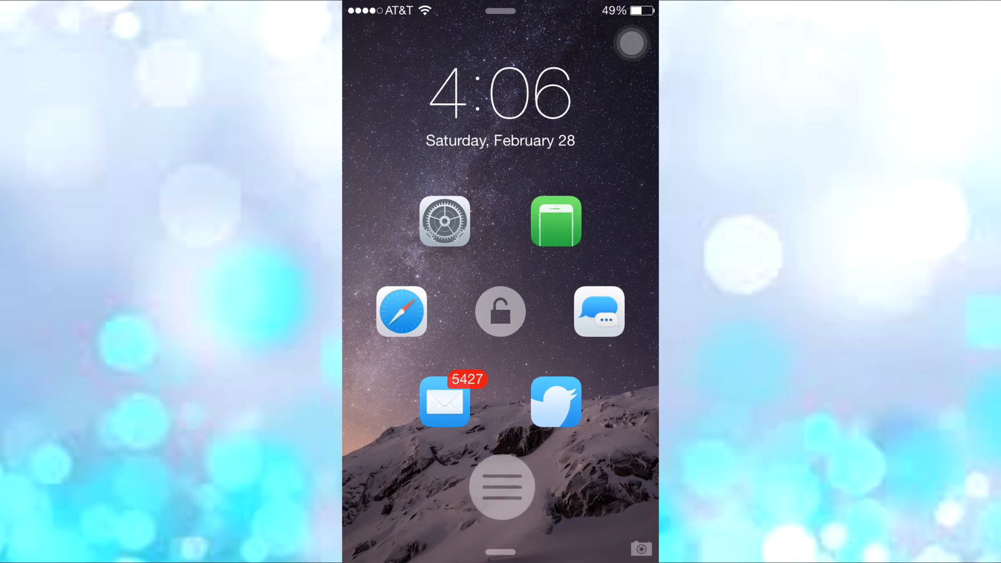
Launch Settings from the launcher's top-left slot, landing on Atom's Top Left position page
left_click(500, 487)
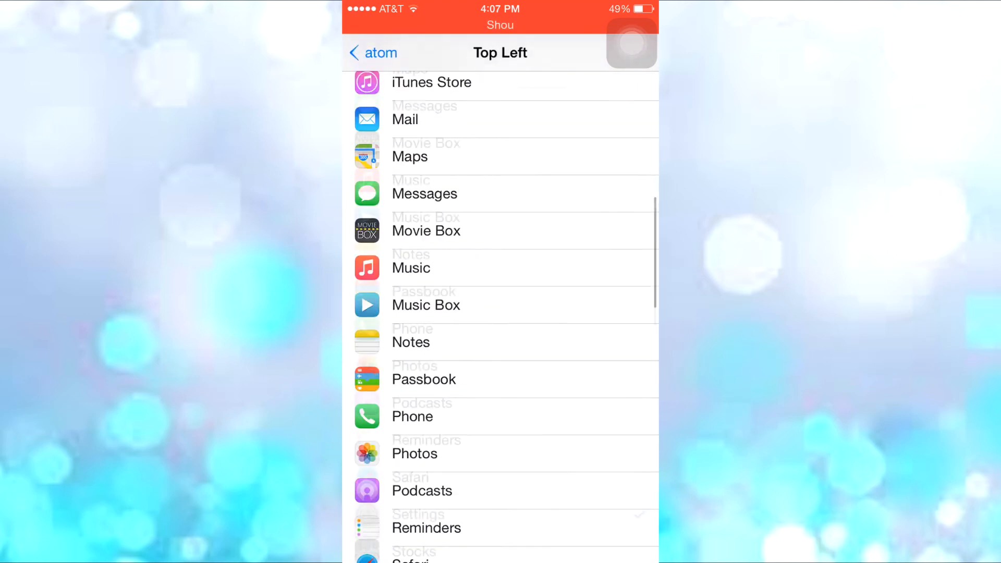
Return from the Top Left app list to the main Atom settings page
left_click(373, 52)
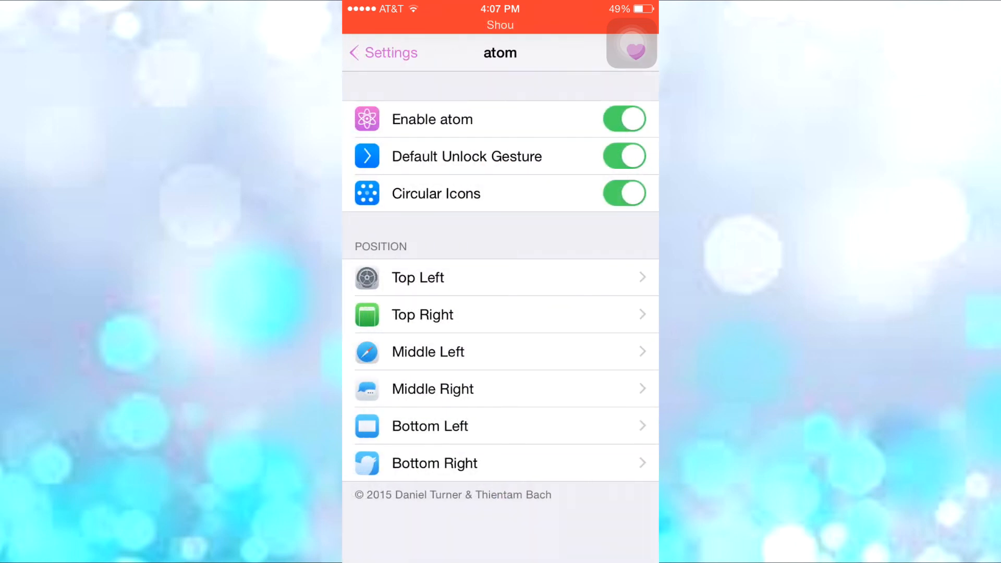